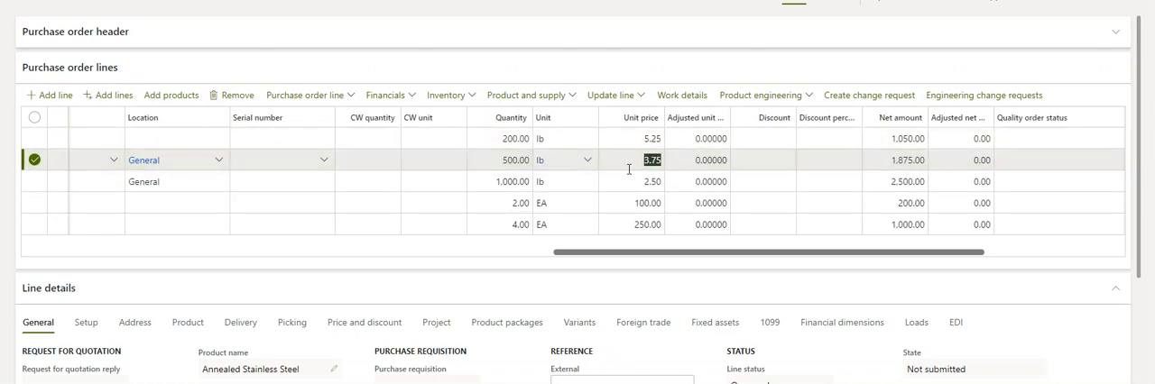
# Paste unit prices 3.50 and 2.00 into the 500 lb and 1,000 lb lines and save the changes.
pyautogui.click(651, 180)
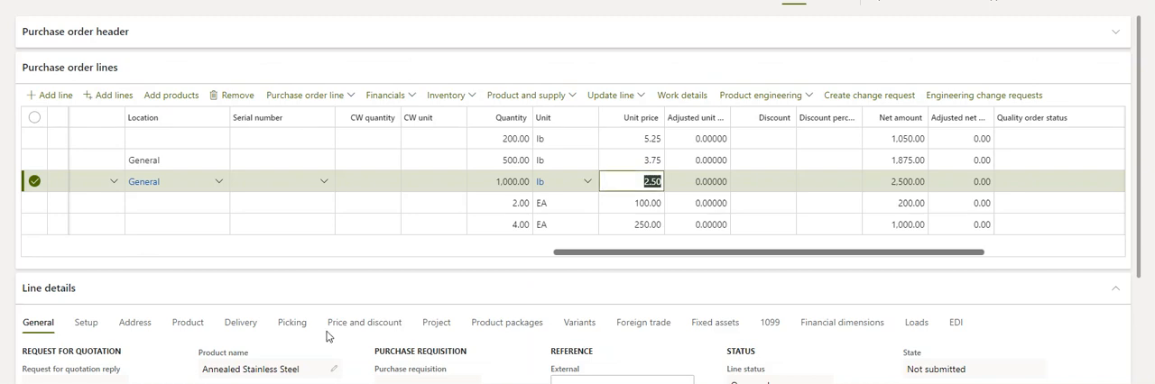
pyautogui.click(631, 138)
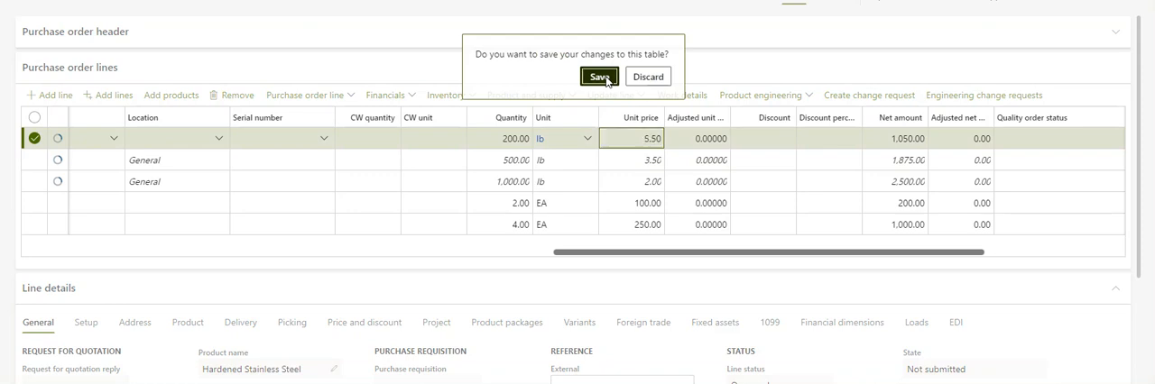
pyautogui.click(599, 76)
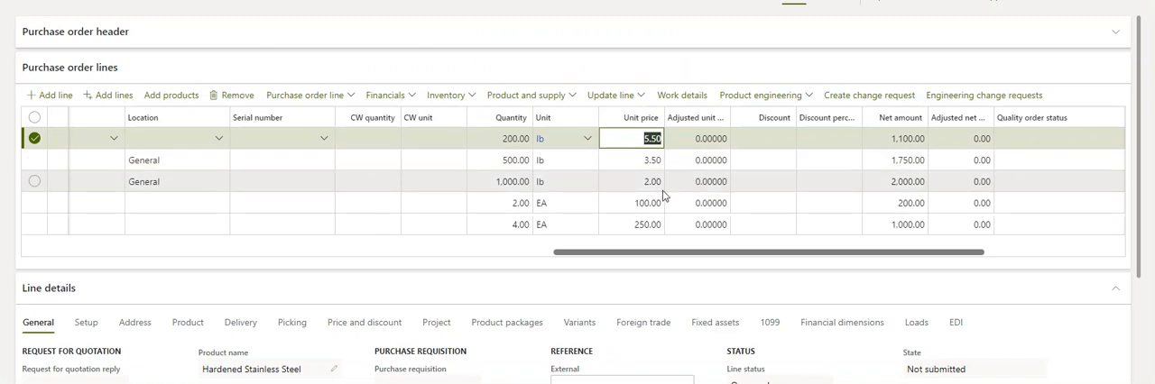
pyautogui.moveTo(664, 192)
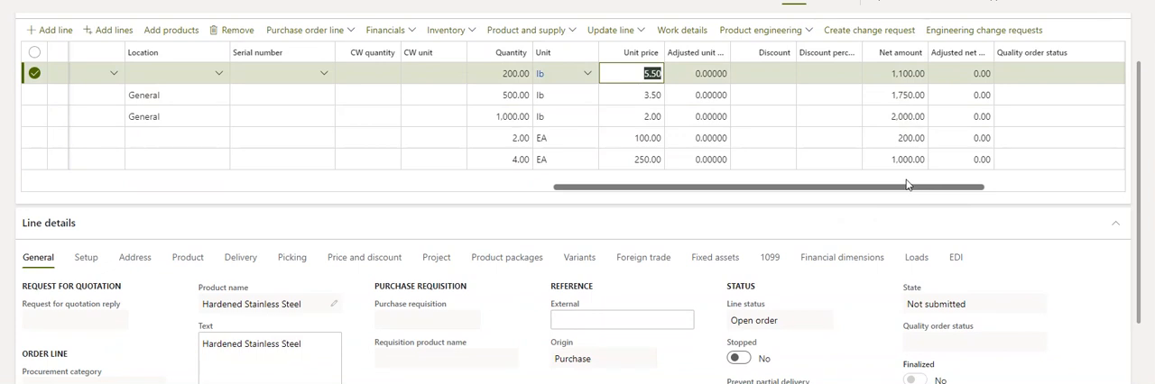
# Show the grid footer from the Net amount column and add a Quantity total (1,706.00).
pyautogui.rightClick(897, 51)
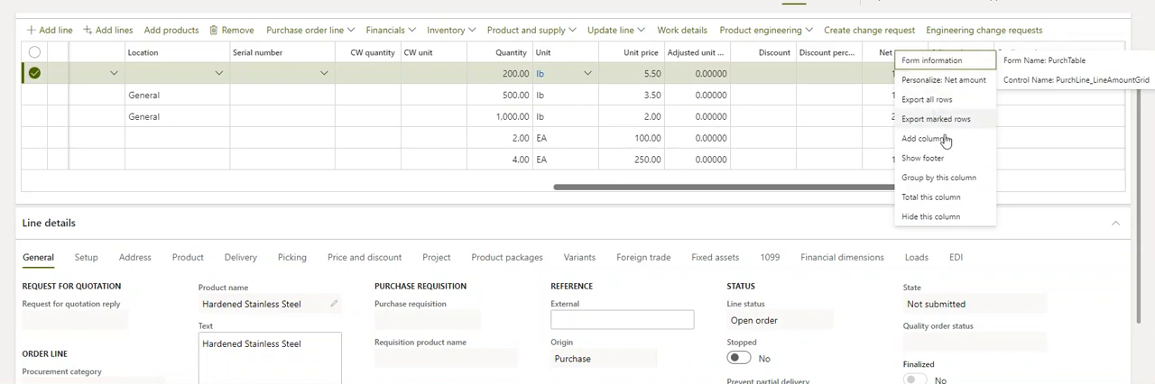
pyautogui.click(931, 197)
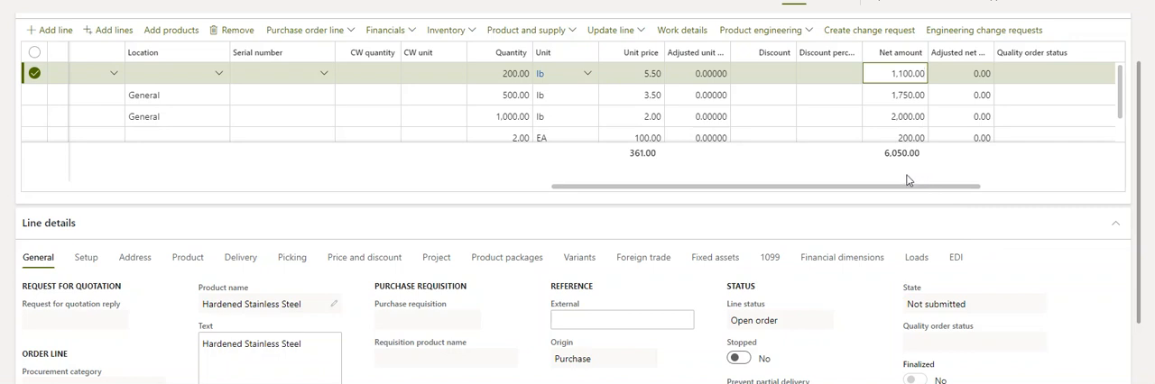
pyautogui.moveTo(672, 152)
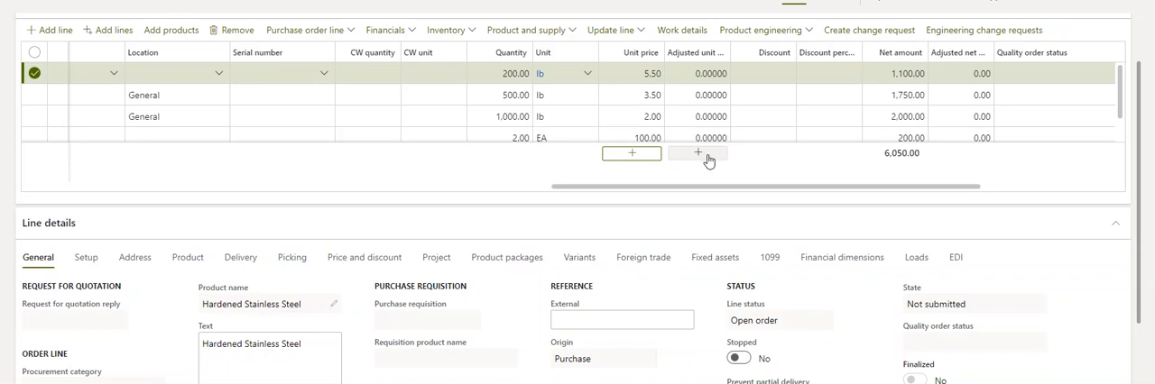
pyautogui.moveTo(765, 161)
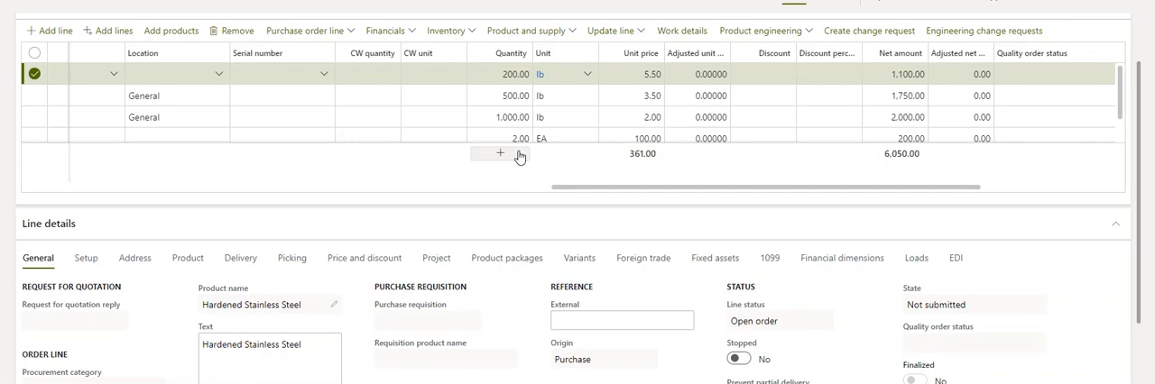
pyautogui.click(500, 152)
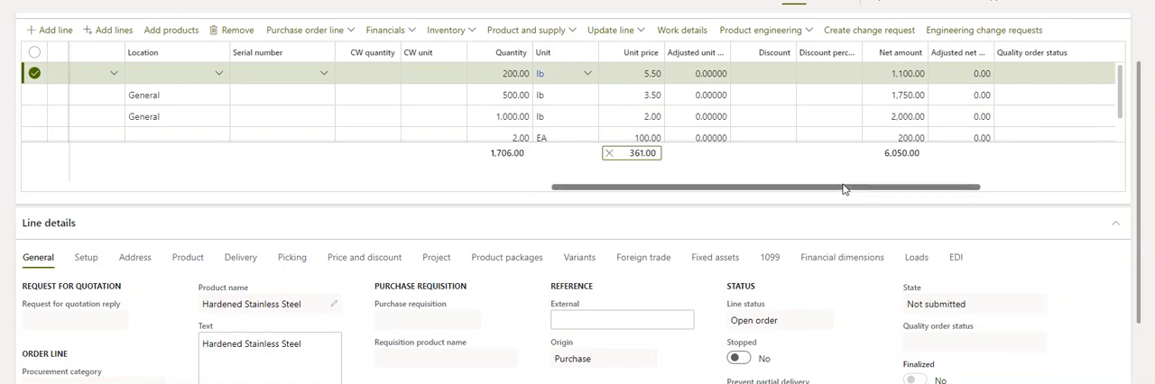
pyautogui.hscroll(3)
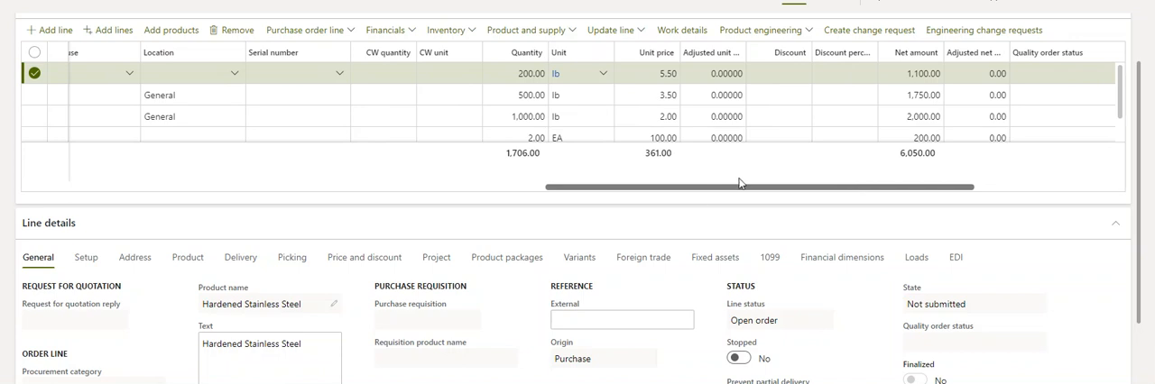
# Group the lines by Item number, then remove the grouping leaving a 5-row count.
pyautogui.hscroll(3)
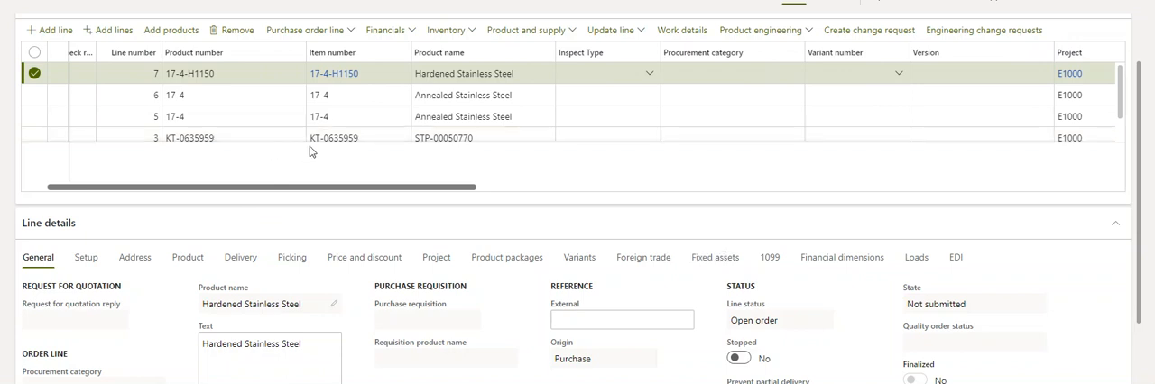
pyautogui.moveTo(318, 155)
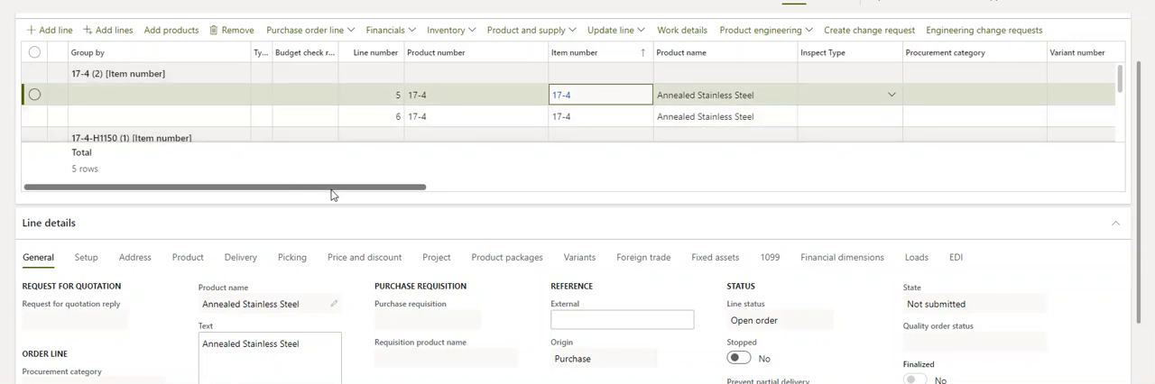
pyautogui.moveTo(506, 164)
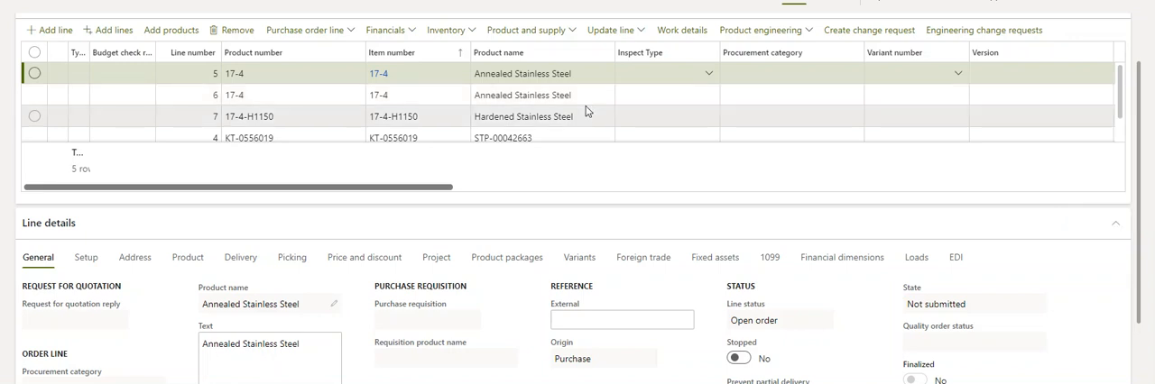
pyautogui.click(666, 72)
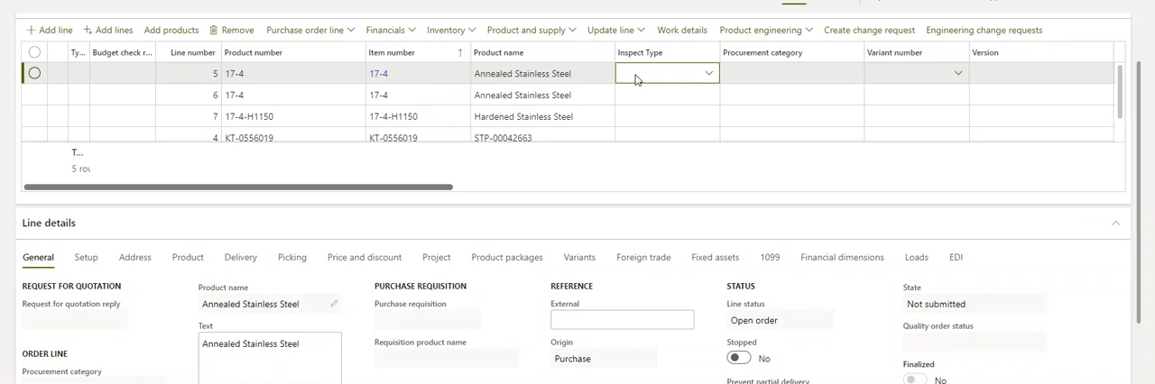
pyautogui.click(790, 73)
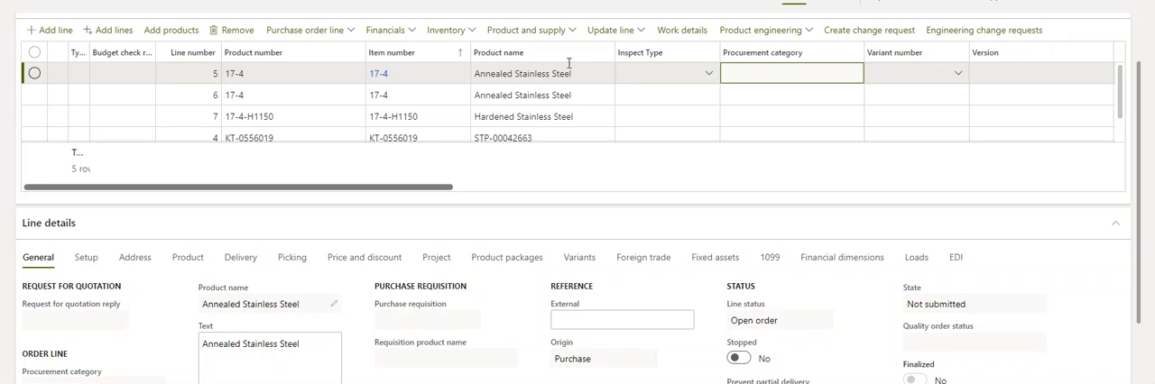
pyautogui.click(35, 137)
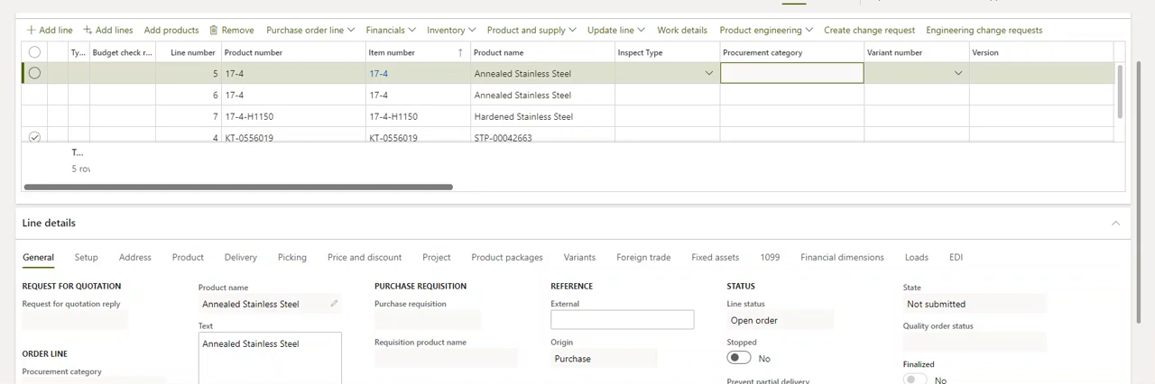
pyautogui.moveTo(394, 188)
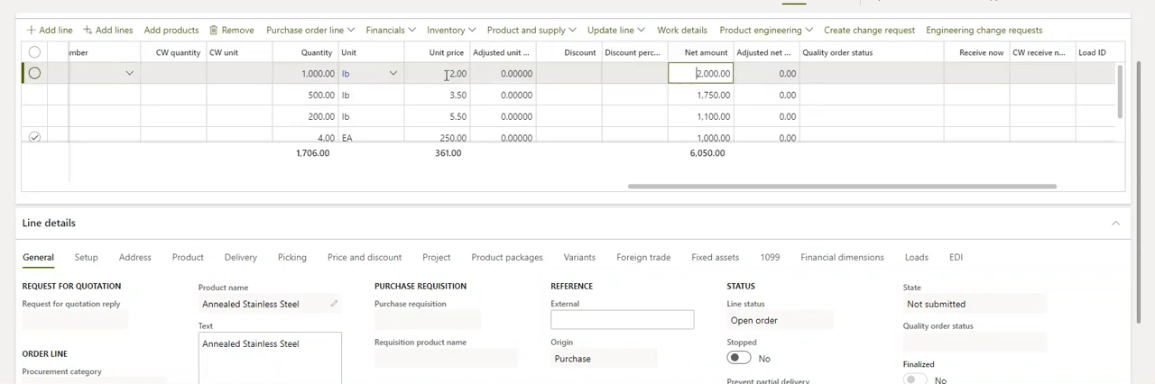
# Enter the expression =250*.9 as the 4 EA line's unit price, giving 237.50.
pyautogui.click(442, 72)
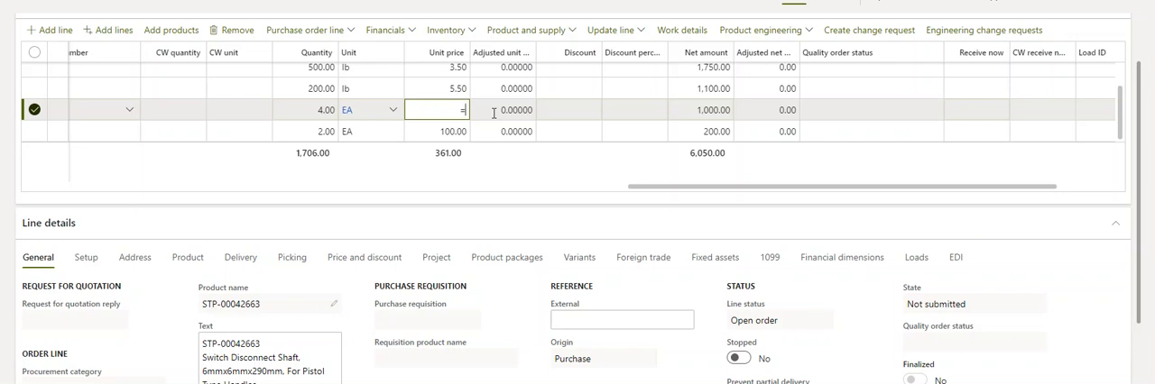
pyautogui.write('250*.9')
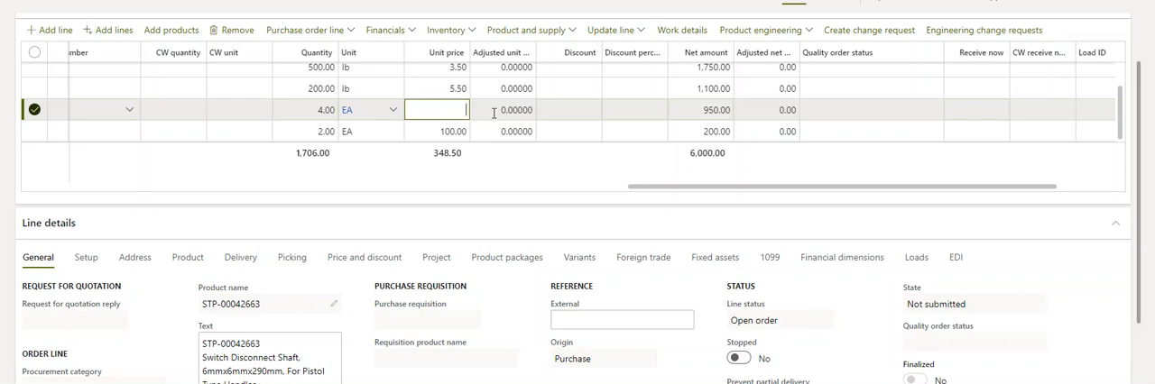
pyautogui.write('=250*')
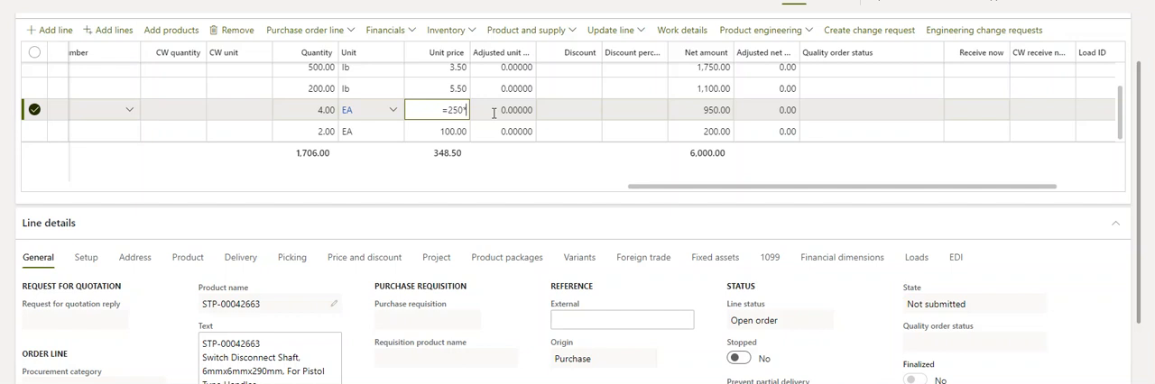
pyautogui.press('Enter')
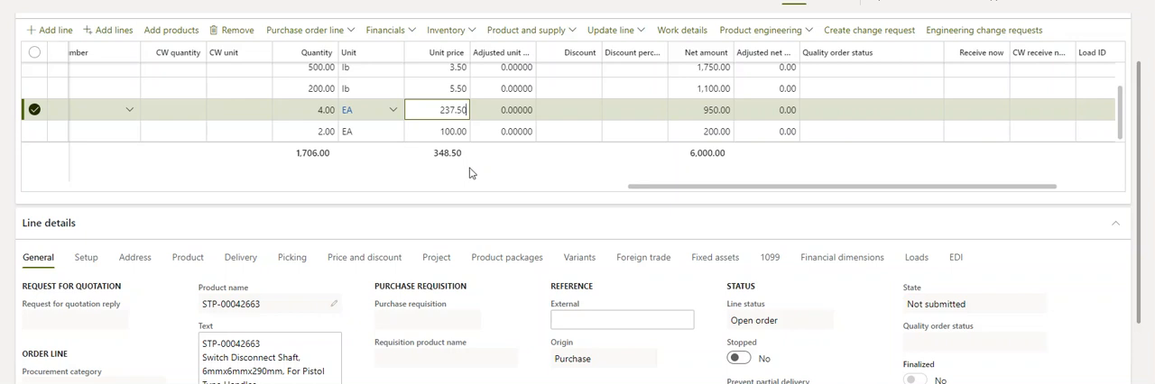
pyautogui.moveTo(459, 179)
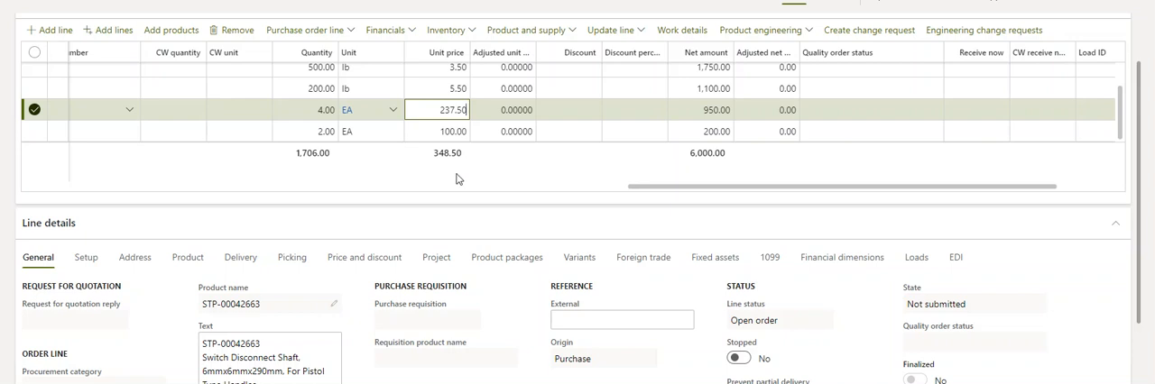